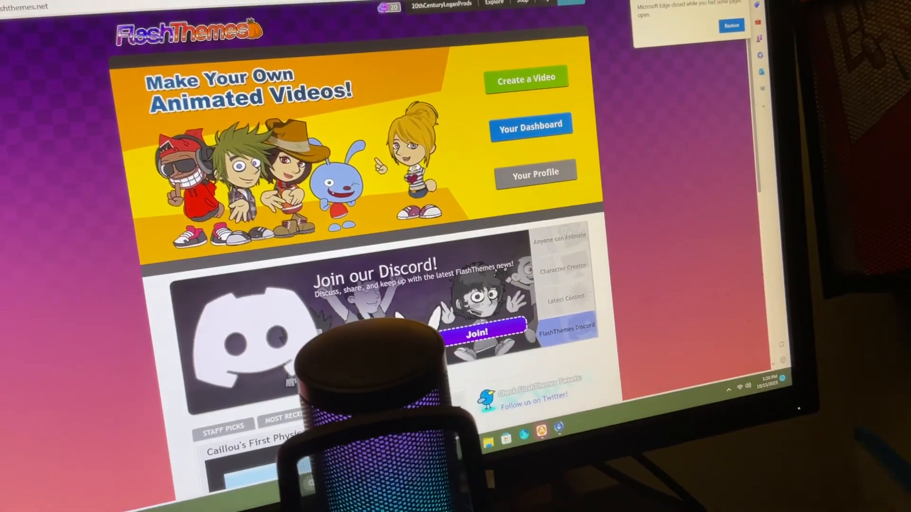
Step: Start creating a new video from the FlashThemes home page
scroll(down, 3)
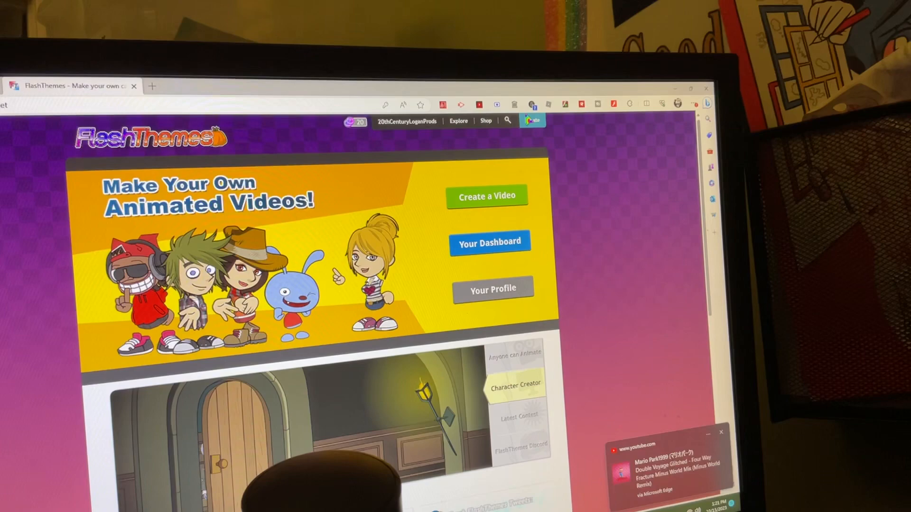
click(487, 195)
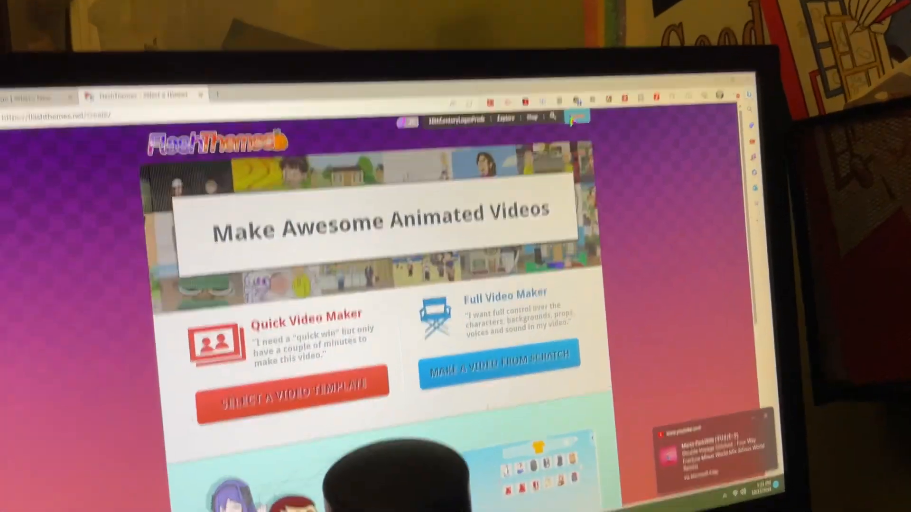
Step: Begin a quick video using the Slices of Daily Life template
click(292, 394)
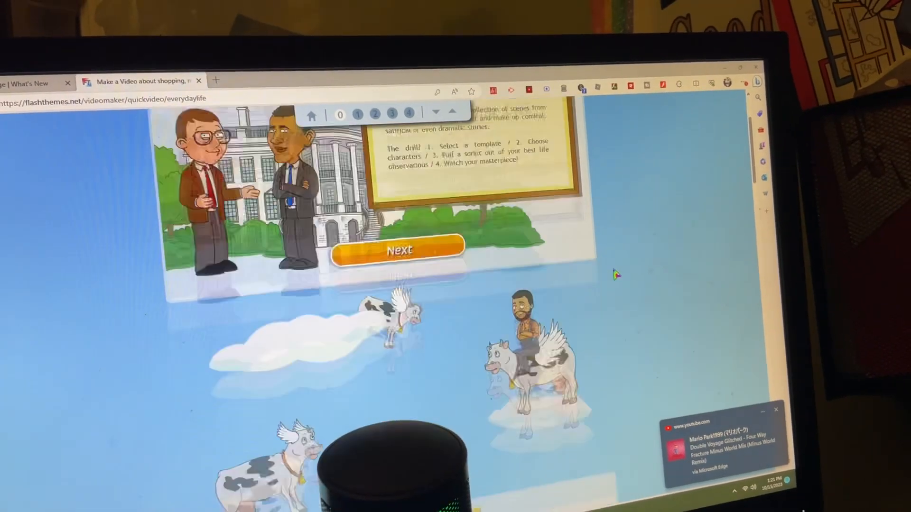
click(398, 251)
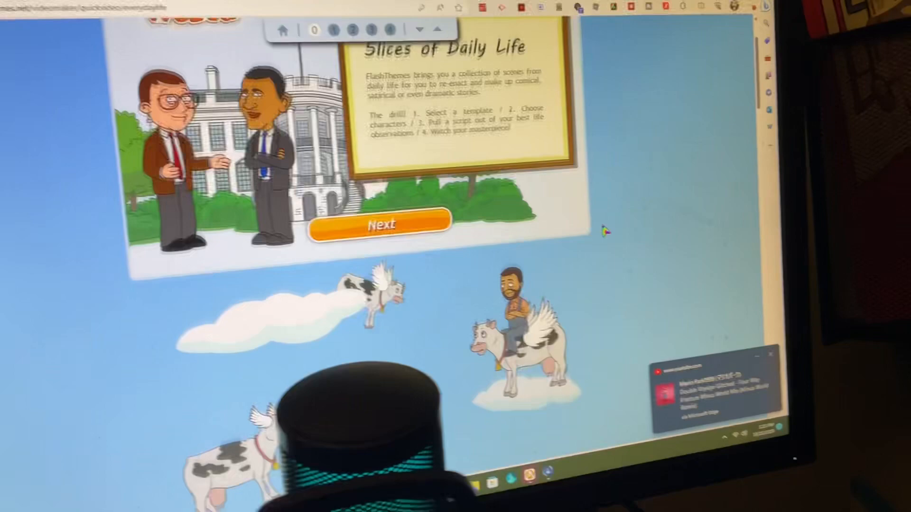
click(452, 146)
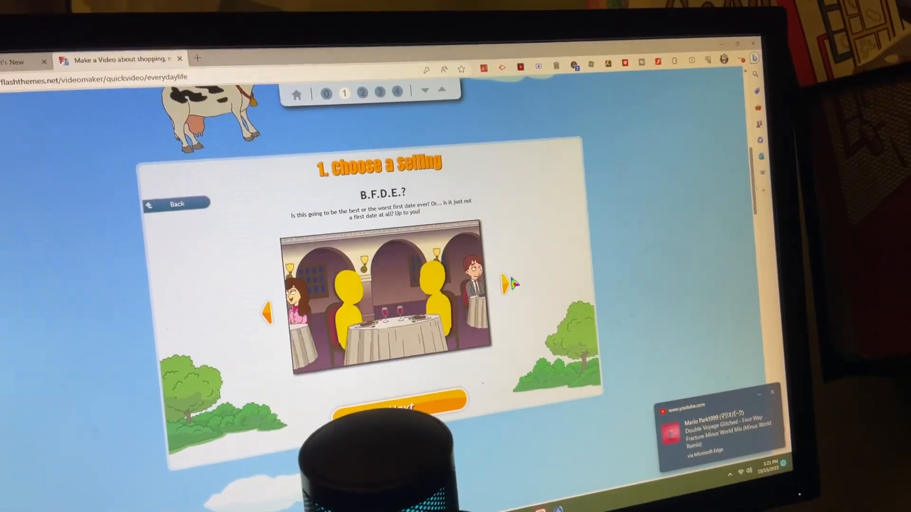
Step: Choose the 'Step aside, Sir!' airport security setting and continue to actor selection
click(509, 284)
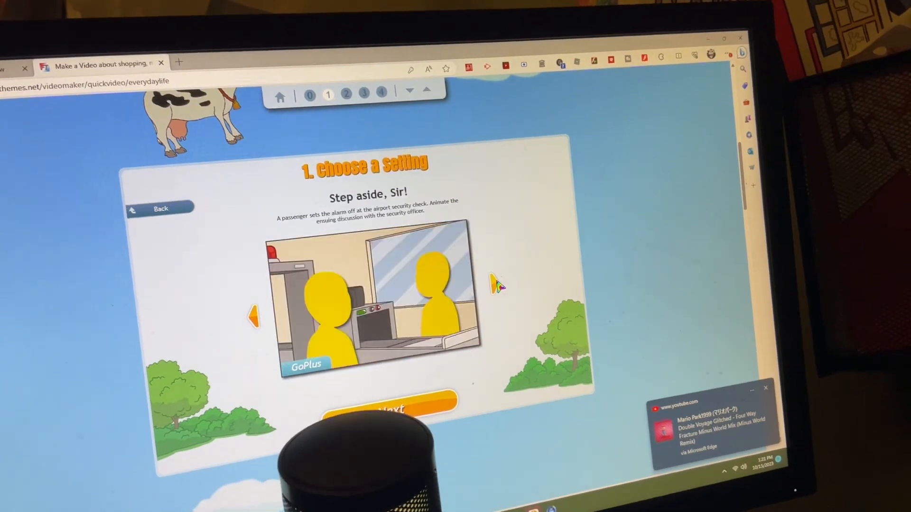
click(389, 407)
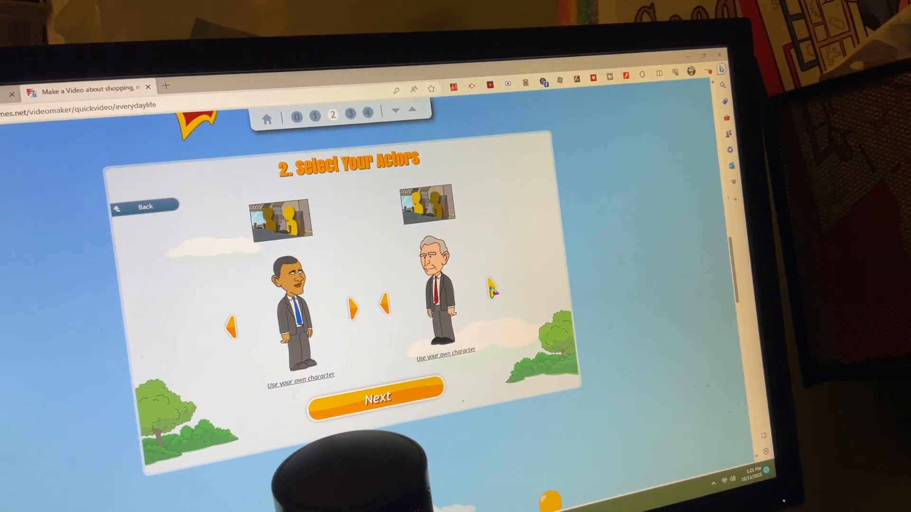
Step: Switch the first actor to the grey-haired suited man and continue to the dialog step
click(492, 288)
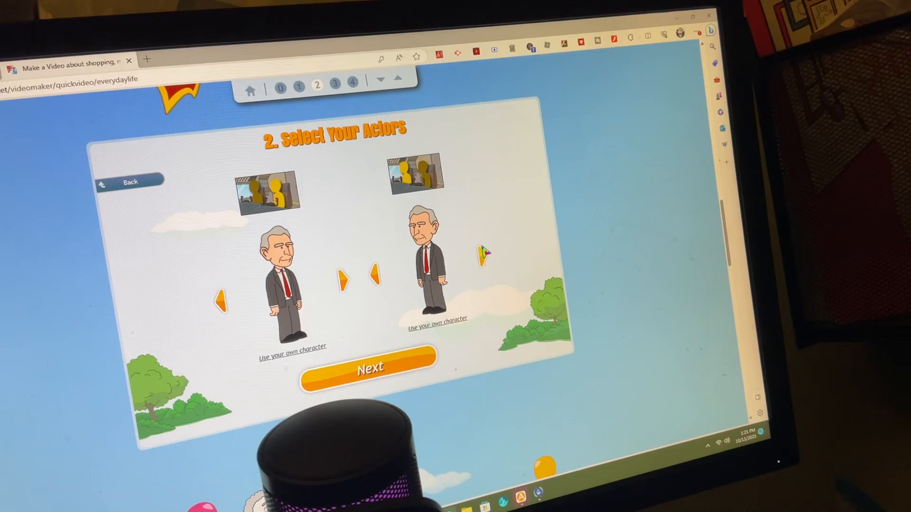
click(369, 368)
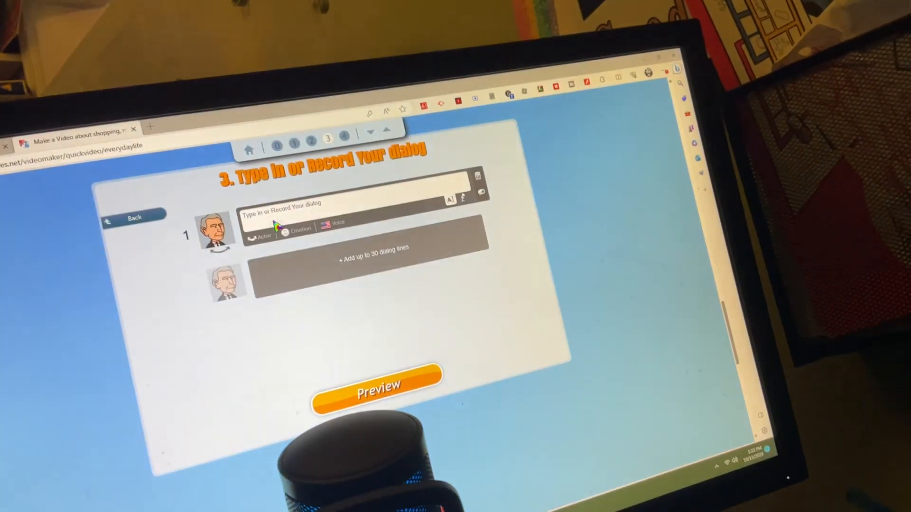
Step: Select the first dialog line box and start generating the video preview
click(297, 227)
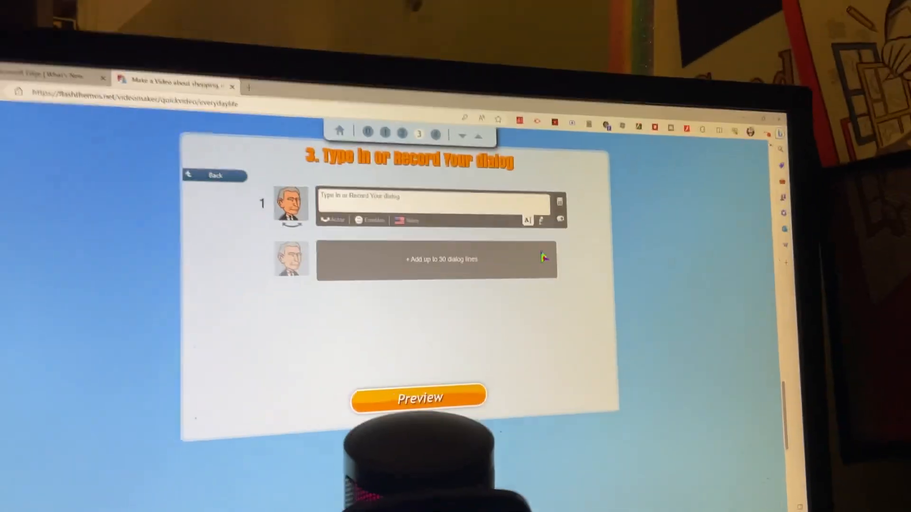
click(418, 398)
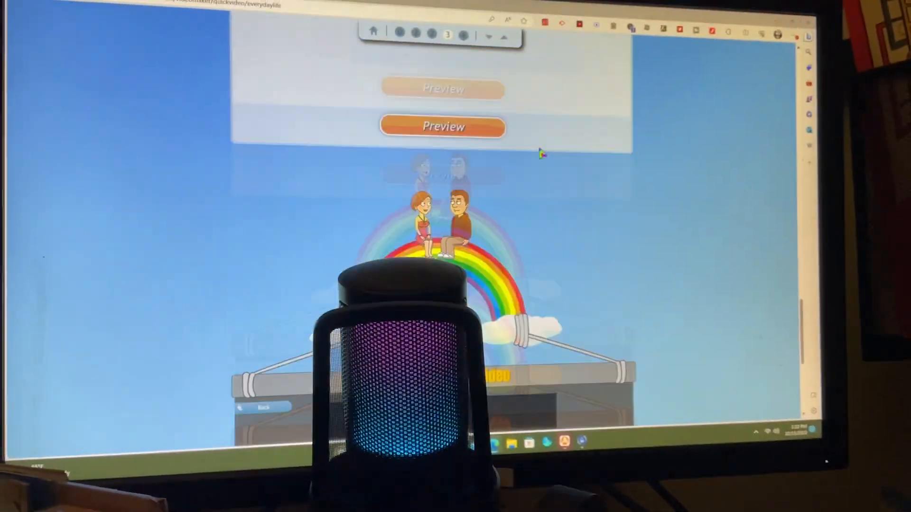